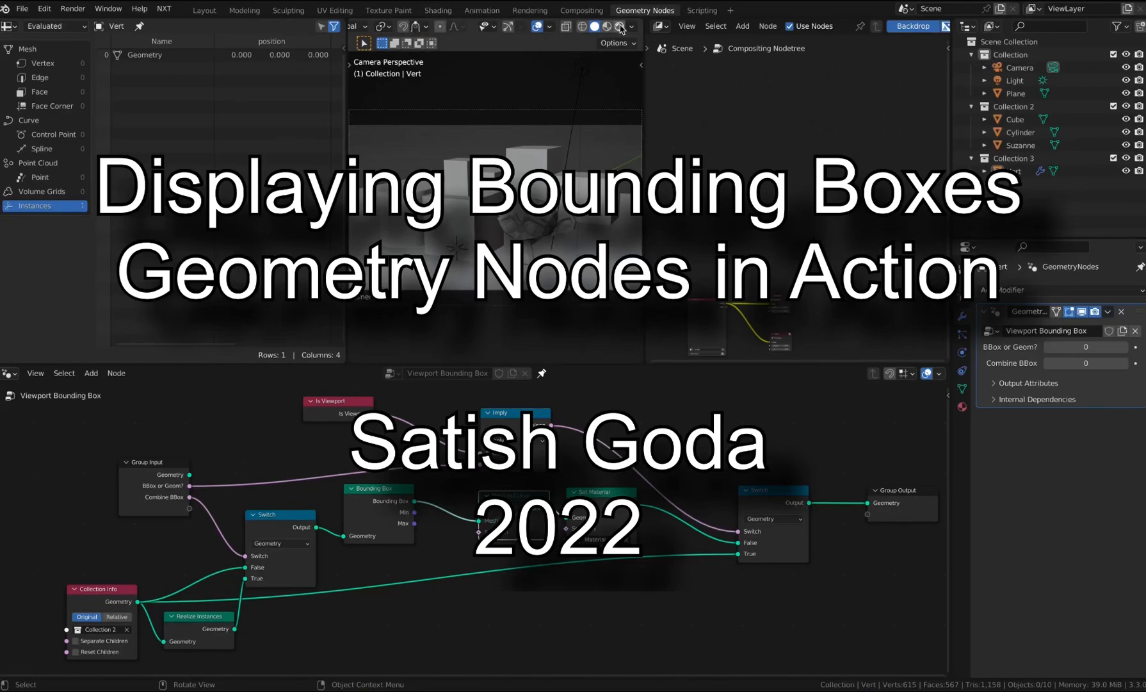
Toggle 'BBox or Geom?' to 1 and back to 0, render the camera view, then select Suzanne
click(617, 26)
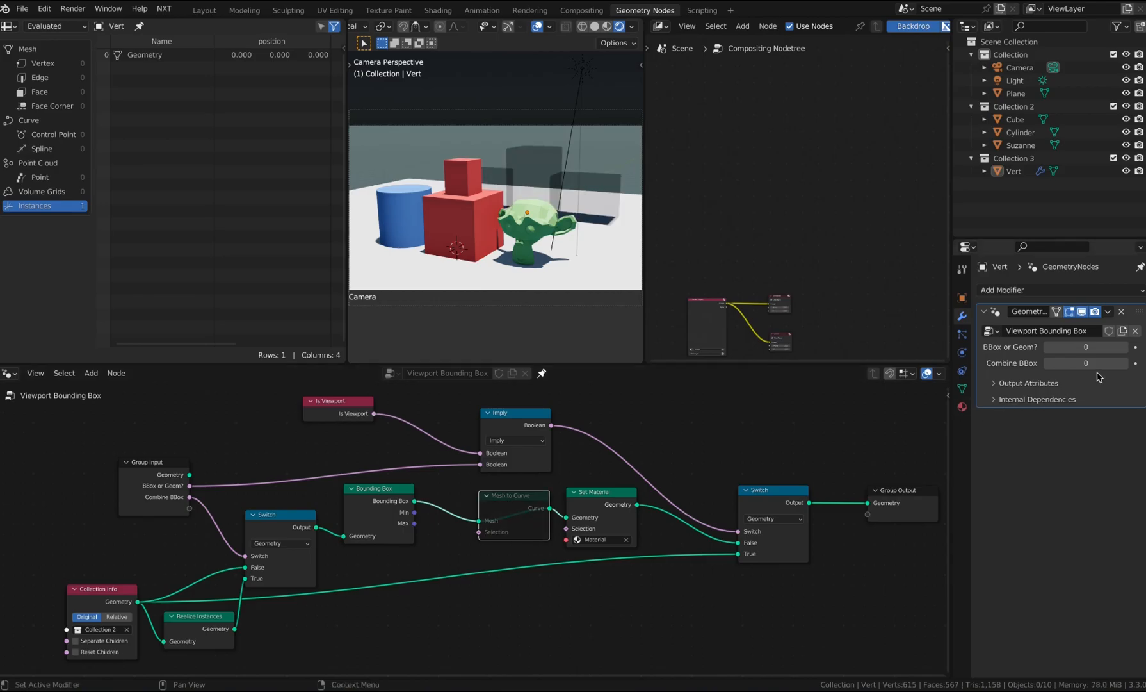
mouse_move(1085, 346)
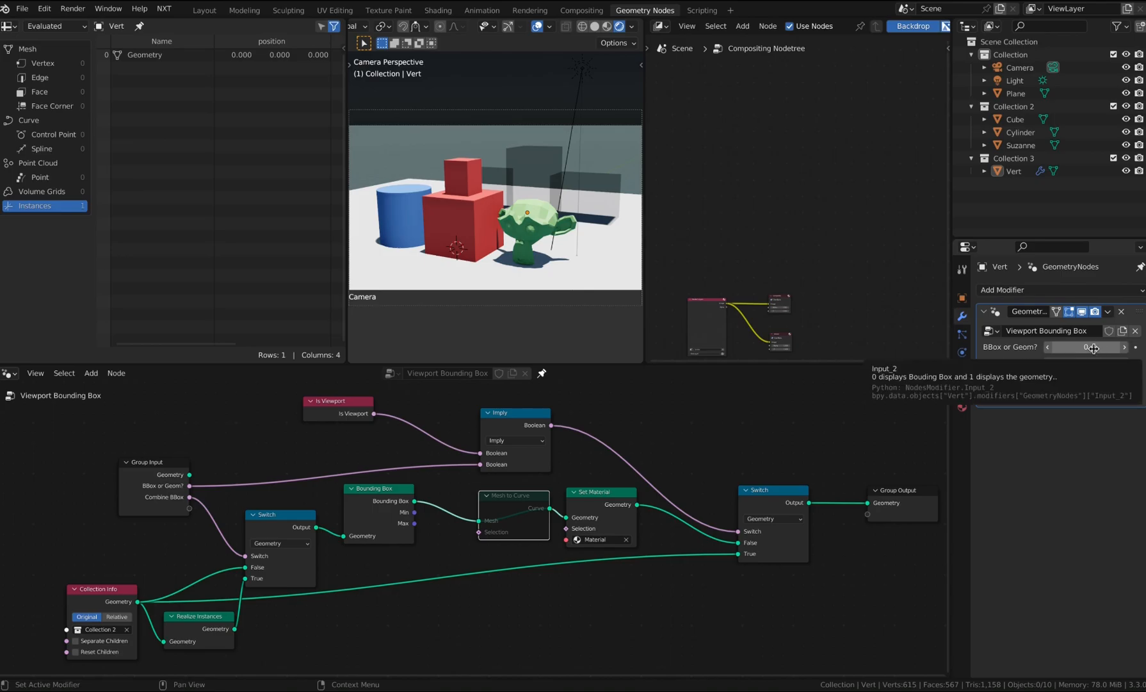
click(1125, 346)
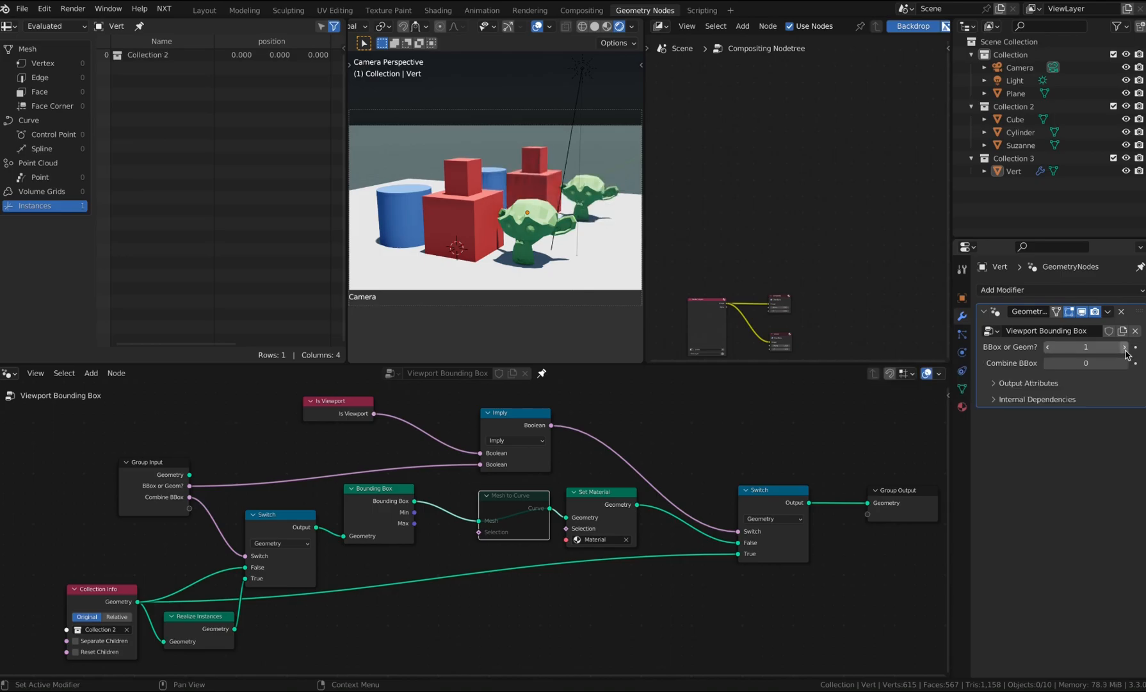
click(1048, 346)
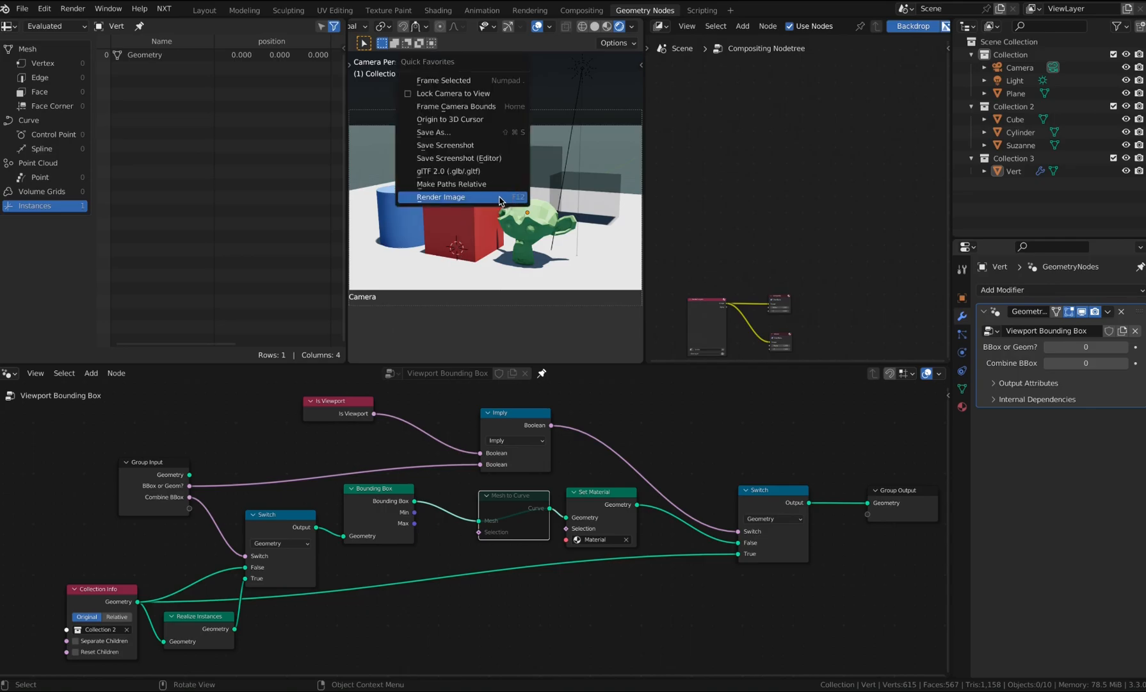
click(440, 197)
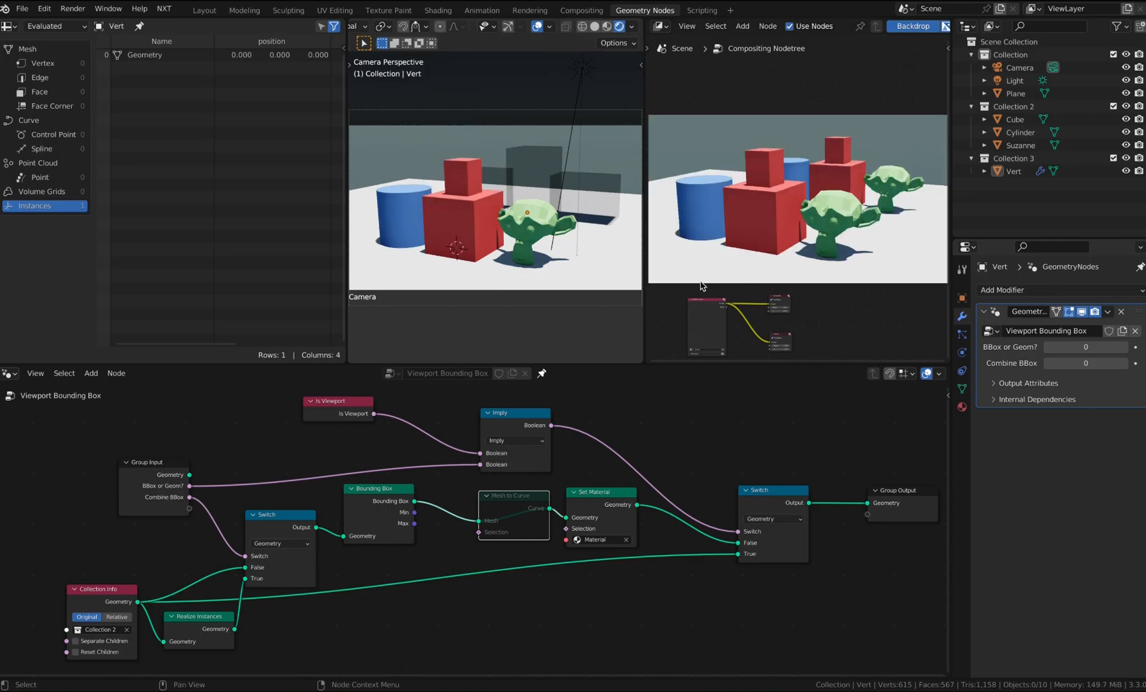
click(532, 228)
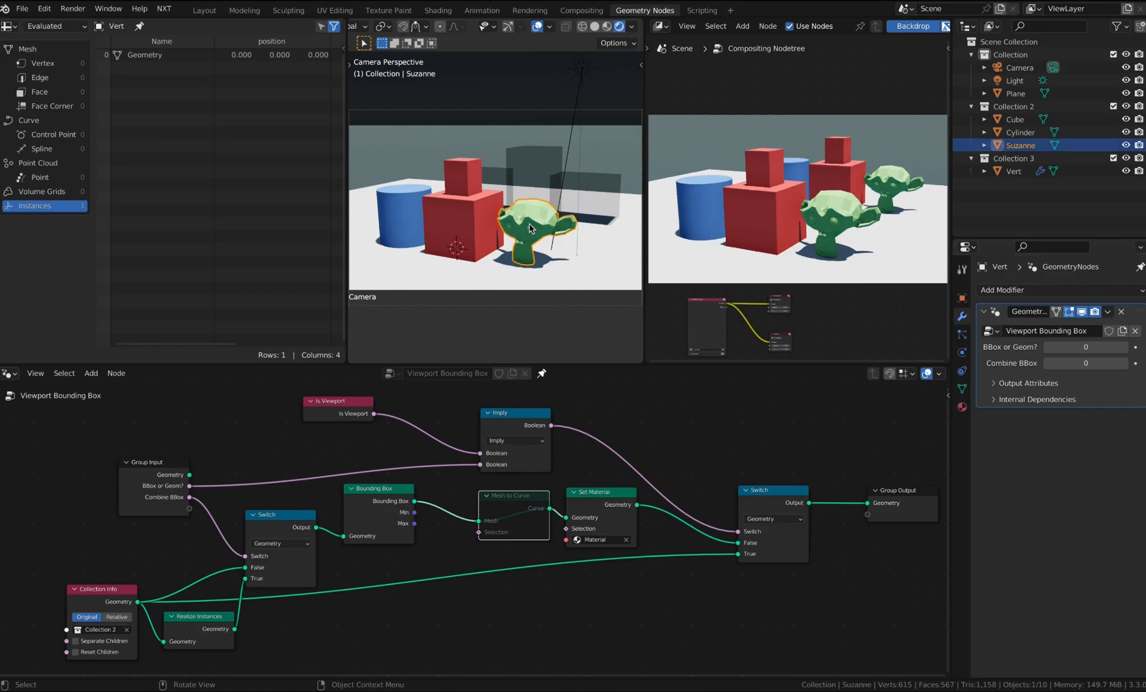
Move Suzanne with G so the compositor render refreshes
key(g)
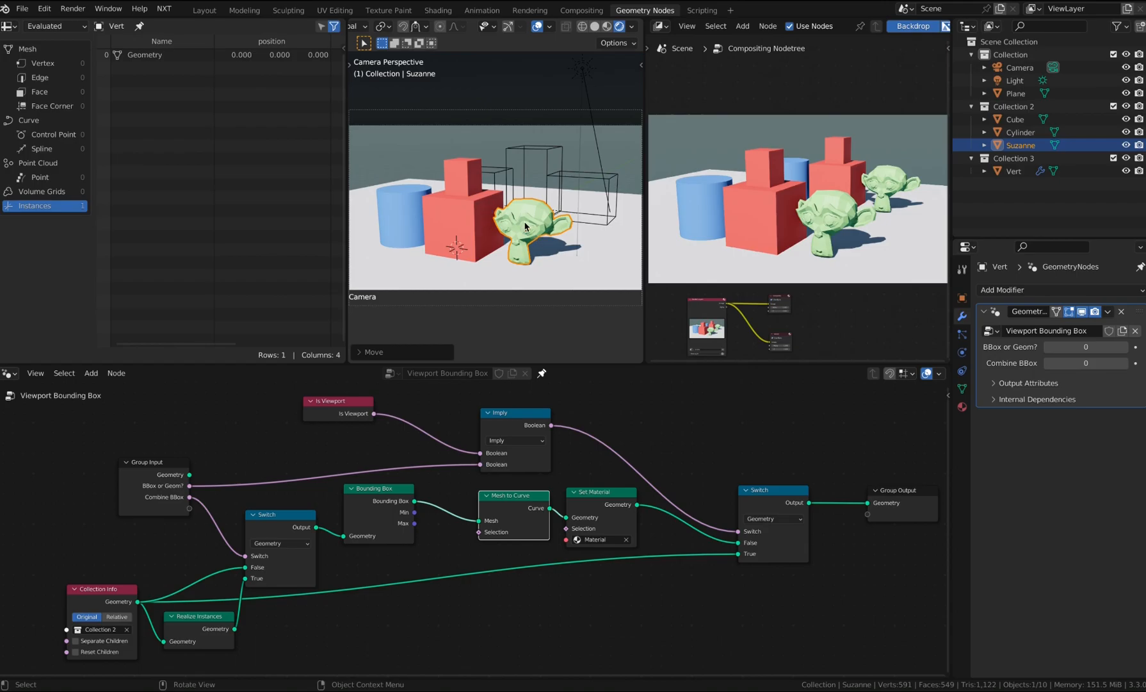
Select the blue cylinder and stretch its vertices upward in Edit Mode
click(394, 207)
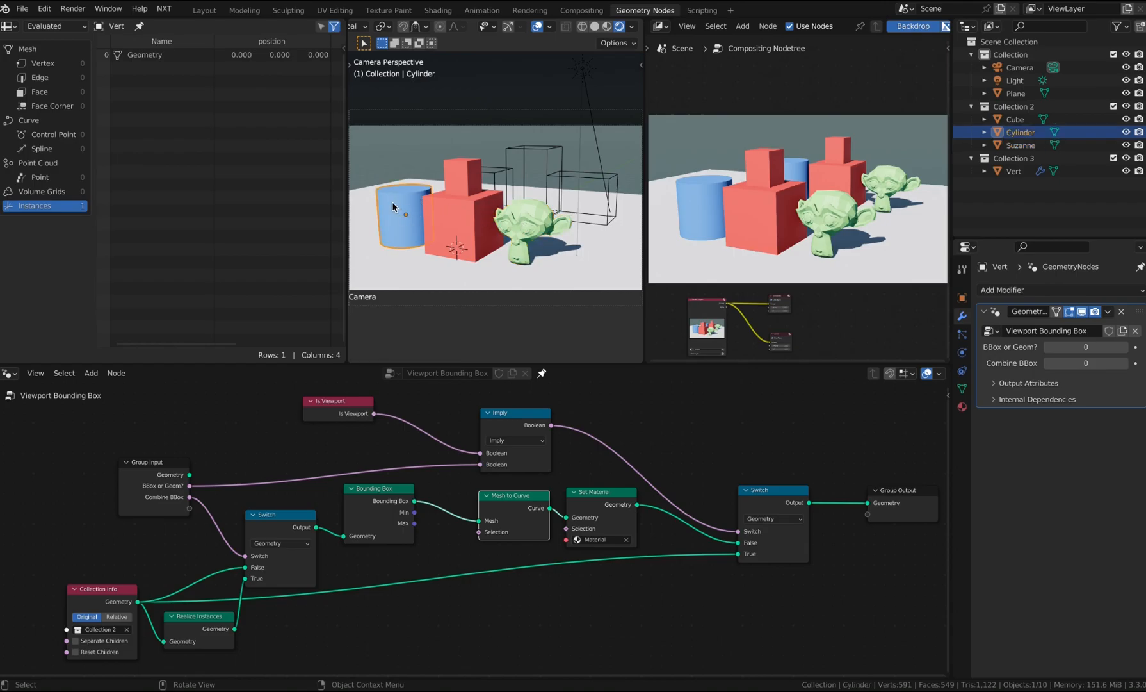
key(Tab)
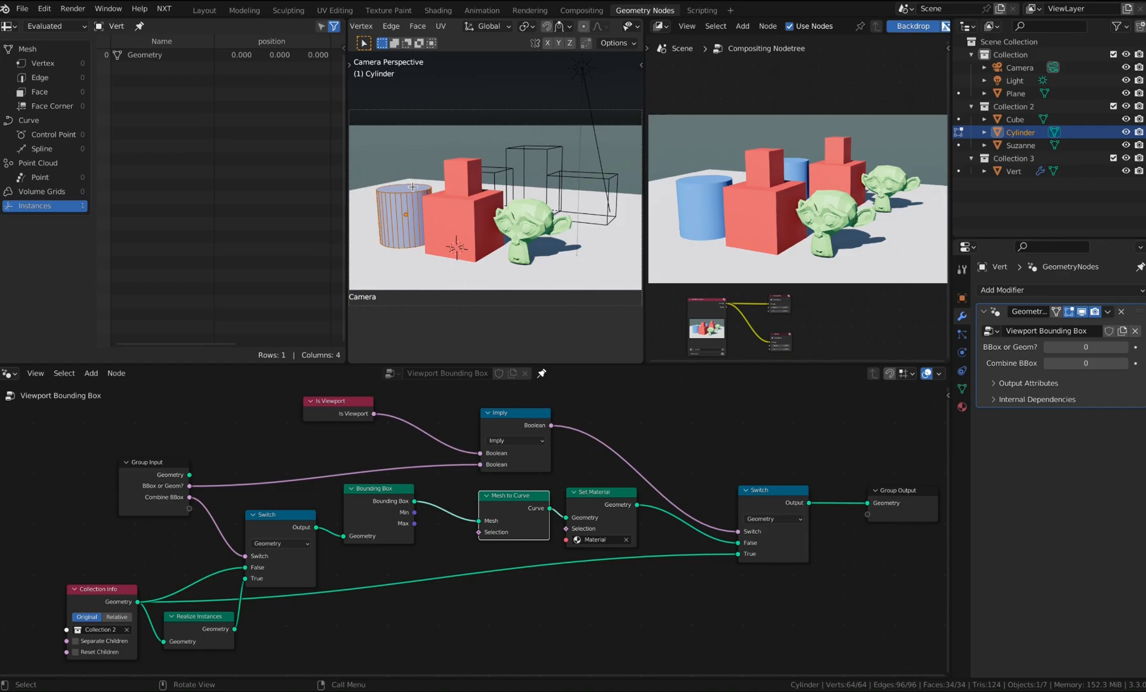
key(g)
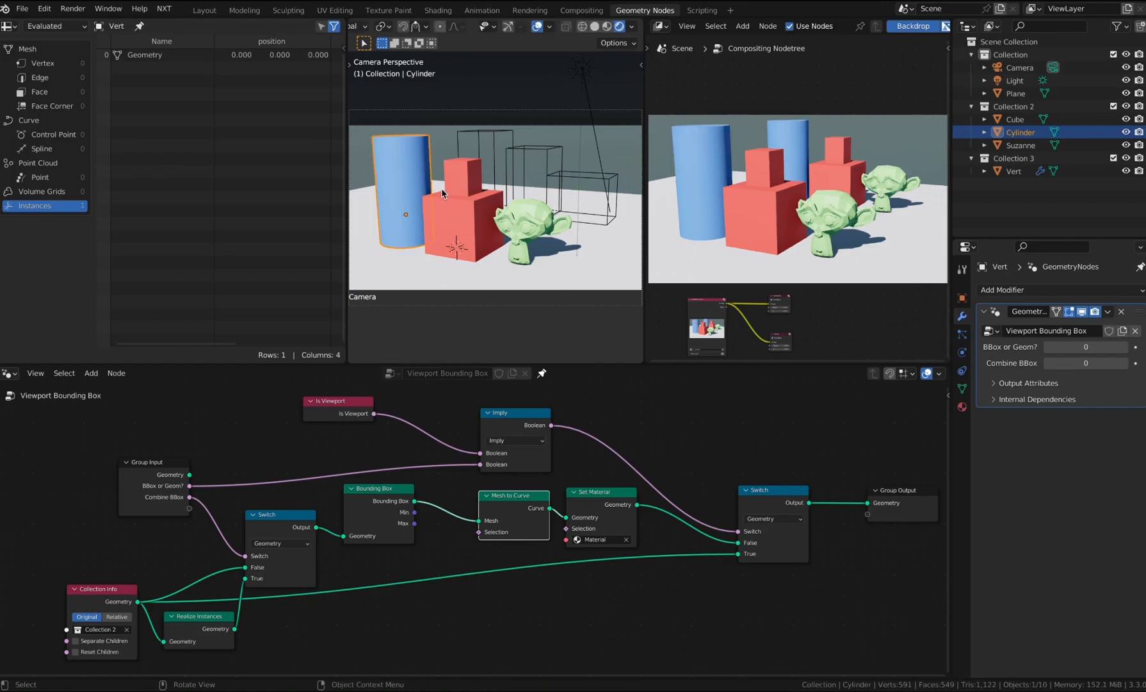
Select the red cube and set the modifier's Combine BBox input to 1
click(464, 212)
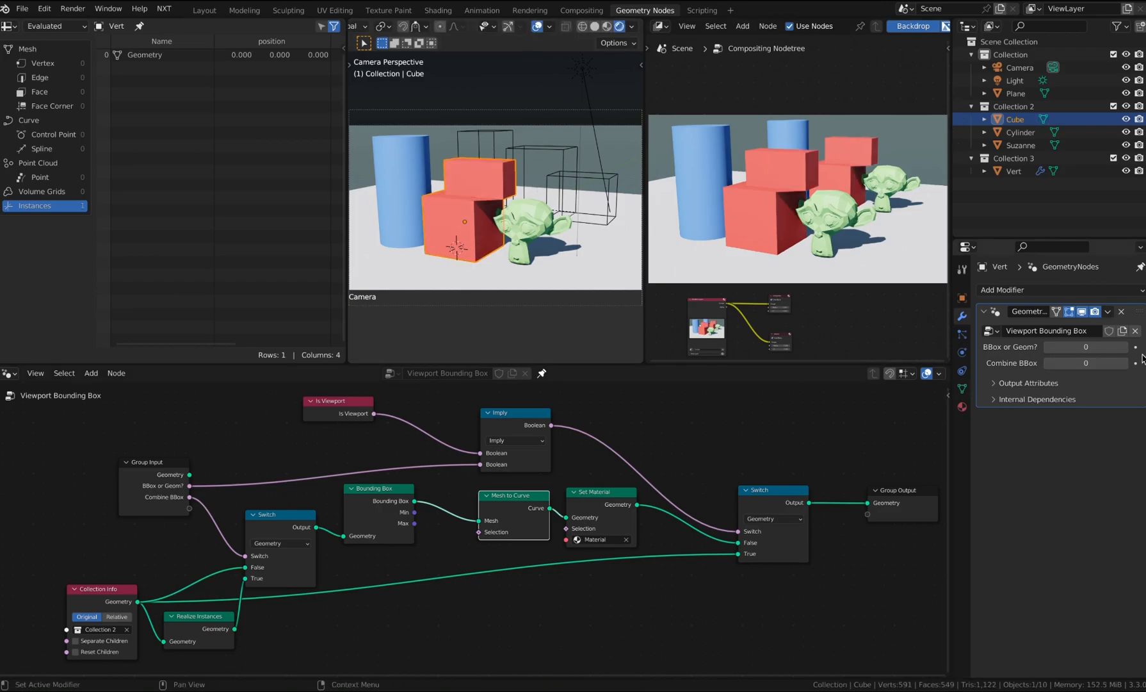
click(1084, 362)
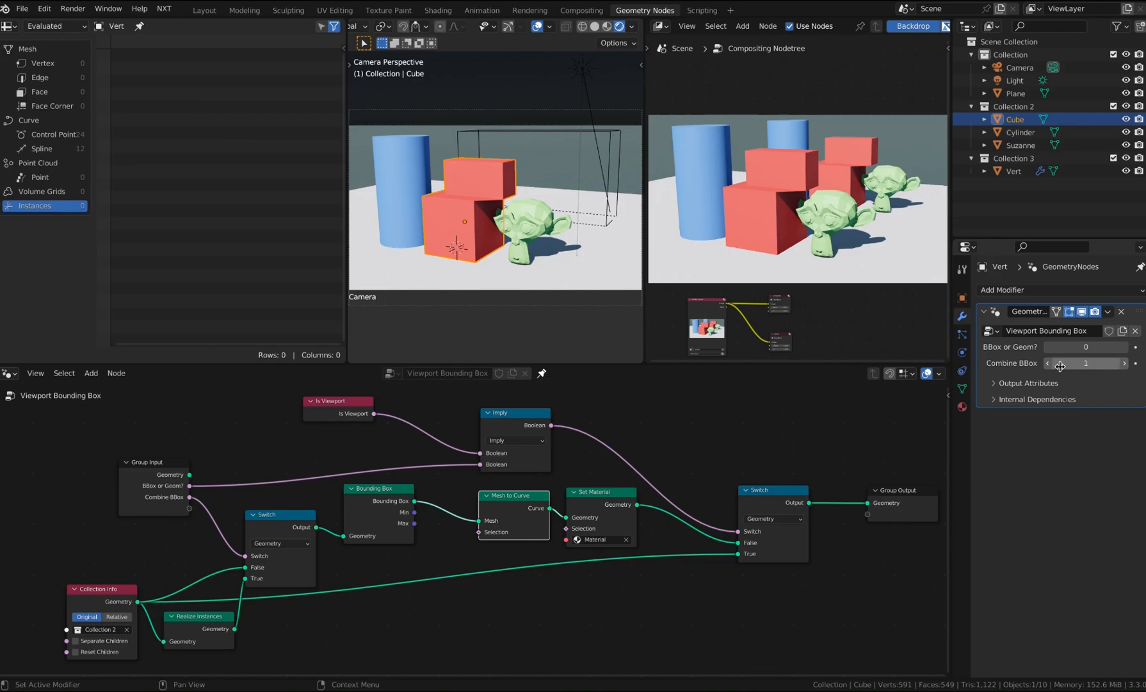